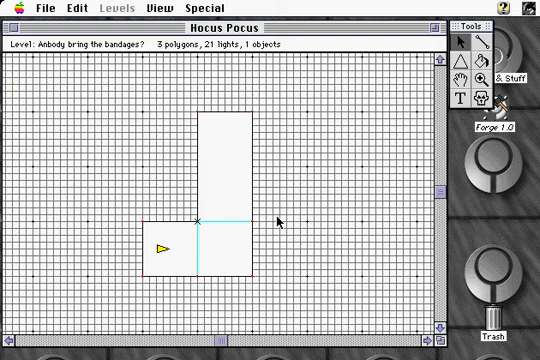
mouse_move(256, 124)
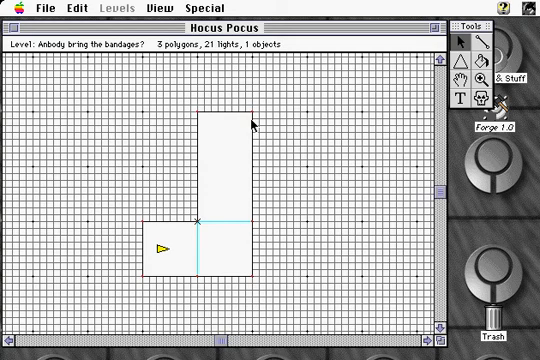
Outline and close the narrow window polygon and large right-hand room with the line tool
click(252, 116)
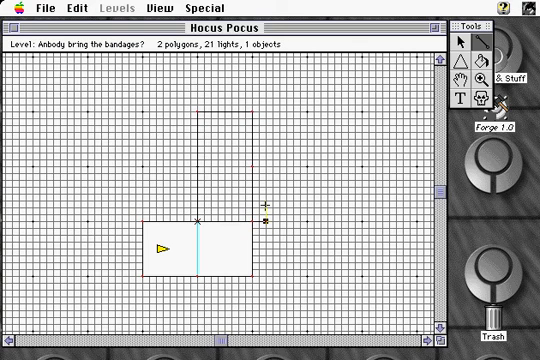
mouse_move(266, 166)
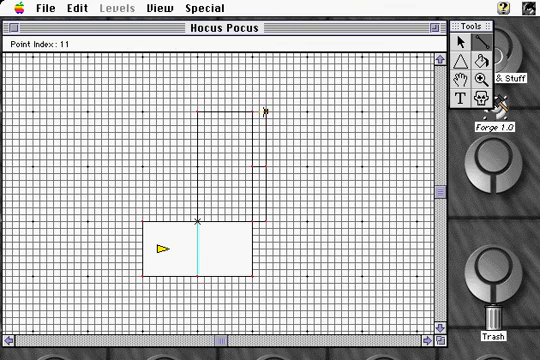
click(416, 110)
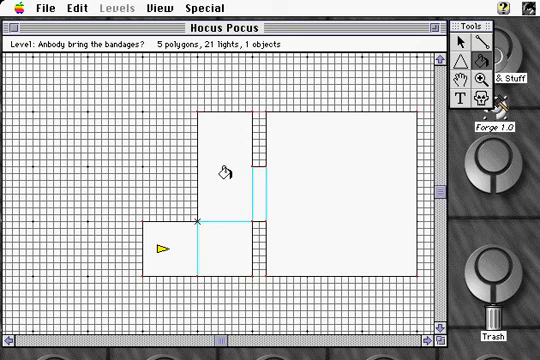
Switch to Visual mode to preview the rooms in 3D, then return to the View menu
click(156, 8)
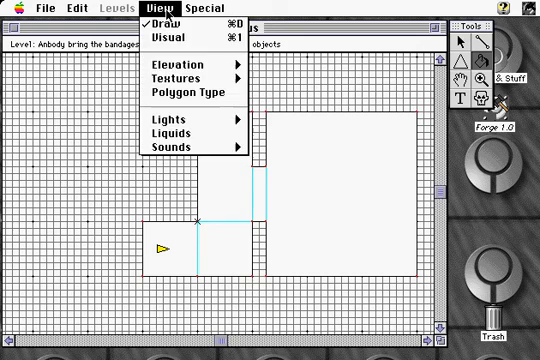
click(178, 36)
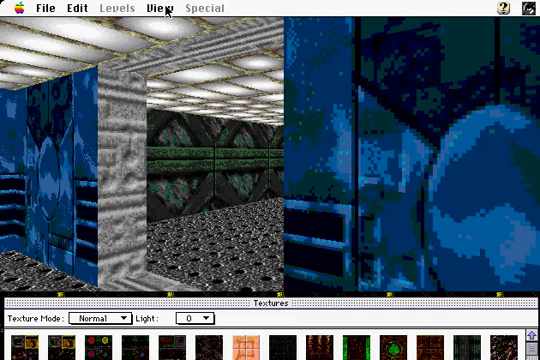
click(160, 8)
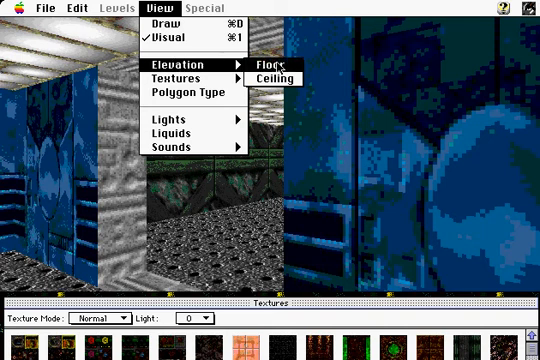
Show floor elevations and set the window polygon's floor height to .5
click(264, 64)
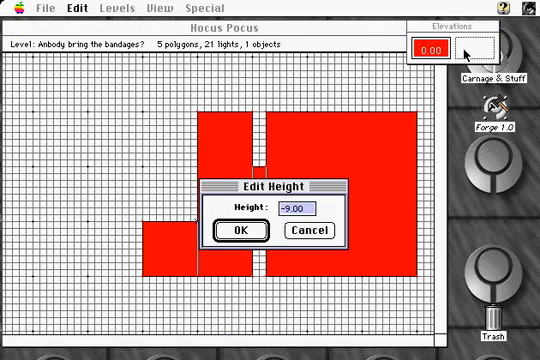
triple_click(292, 210)
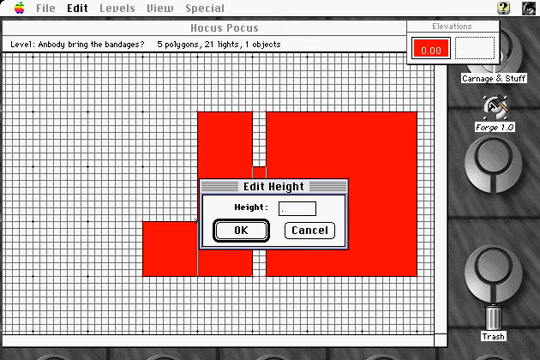
text(.5)
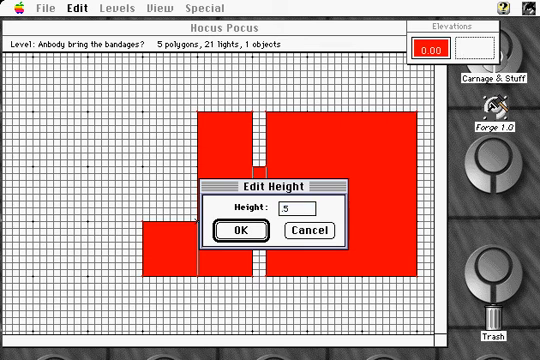
click(250, 232)
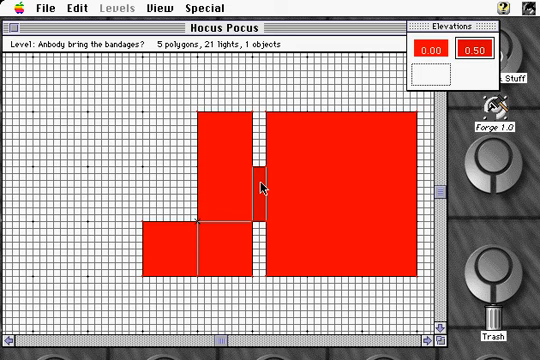
mouse_move(256, 168)
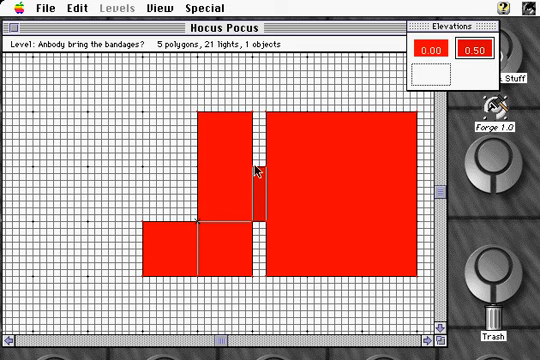
Lower the window polygon's ceiling height and confirm it
click(156, 8)
text(3)
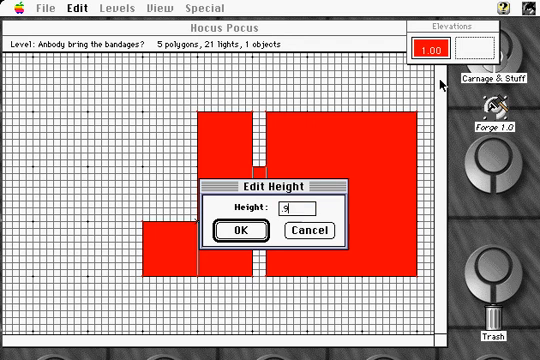
click(246, 232)
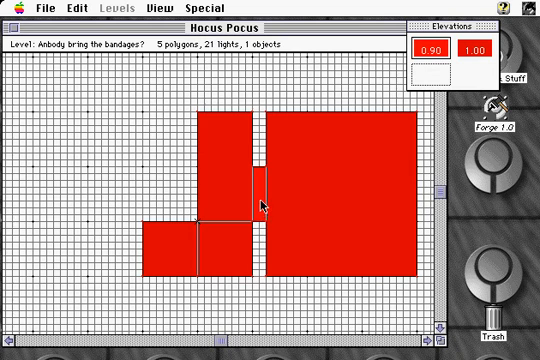
click(164, 8)
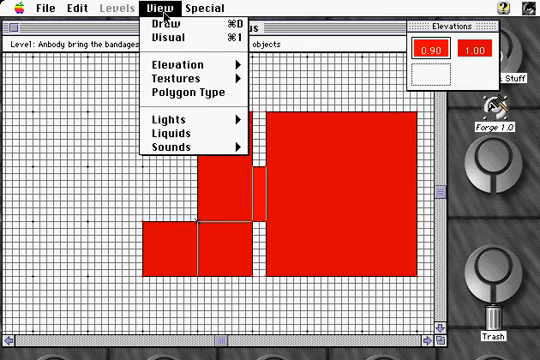
Switch to Visual mode to inspect the raised window opening in 3D
click(162, 36)
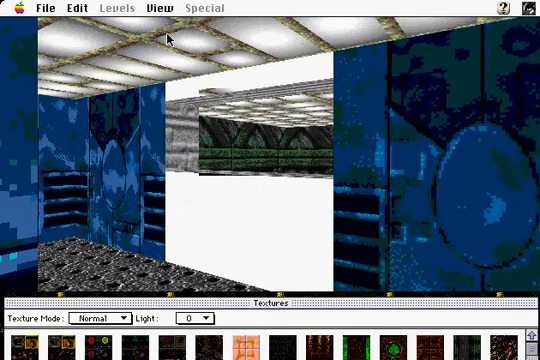
mouse_move(156, 190)
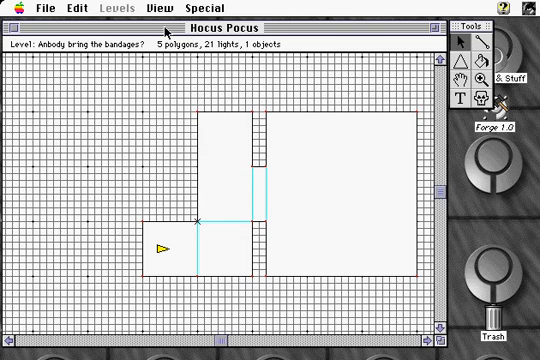
mouse_move(372, 82)
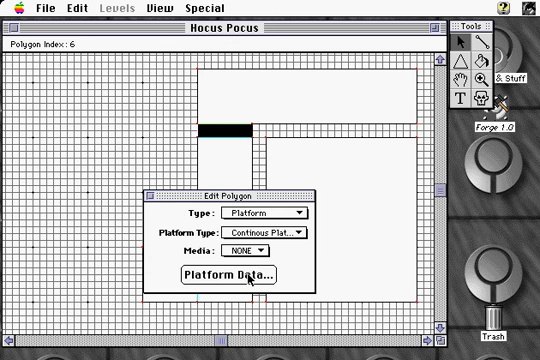
Adjust the door's Platform Parameters, confirm them, and close the Edit Polygon dialog
click(228, 272)
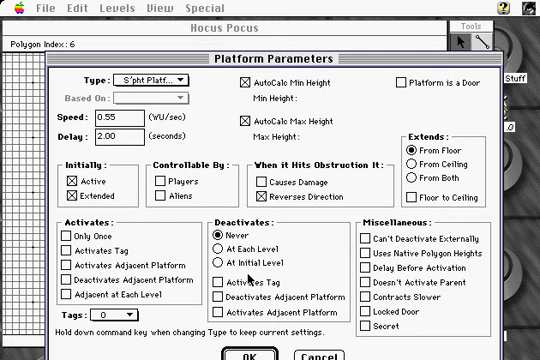
click(156, 76)
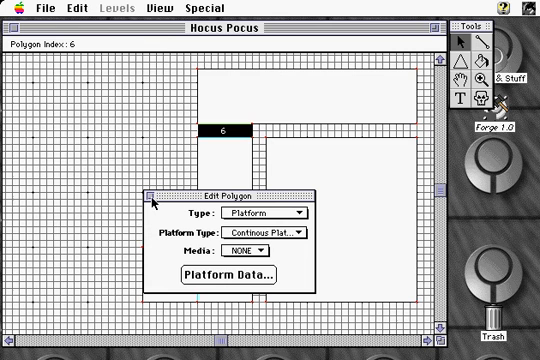
click(152, 192)
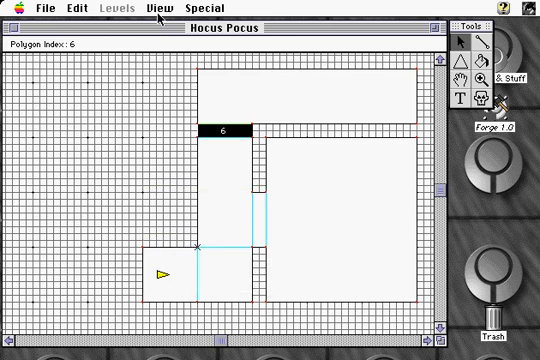
Switch to Visual mode to view the blue-walled room through the new window
click(156, 8)
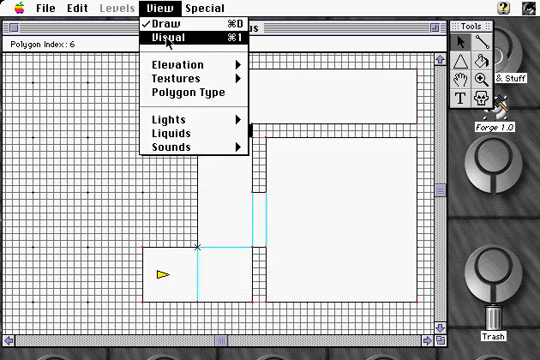
click(164, 36)
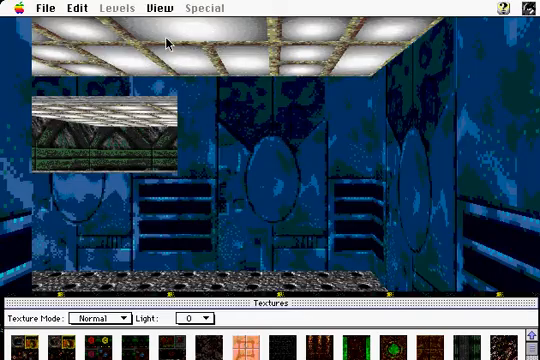